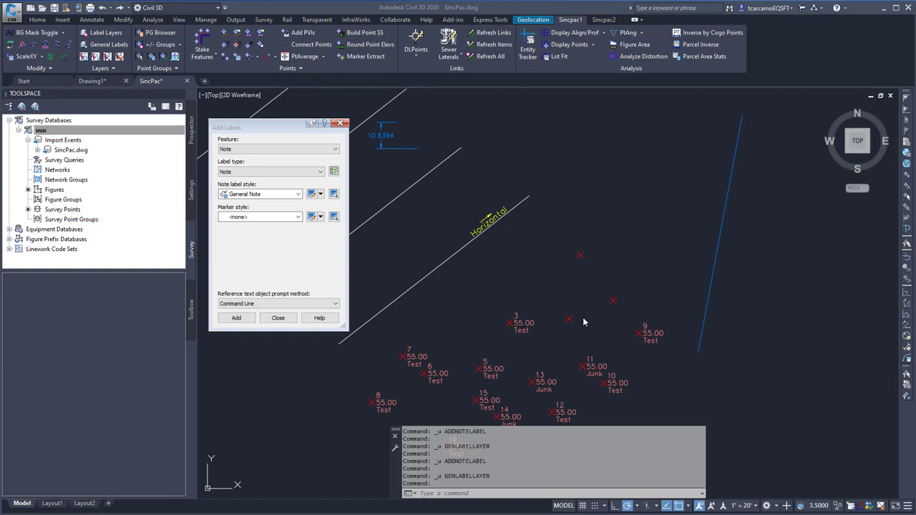
mouse_move(607, 272)
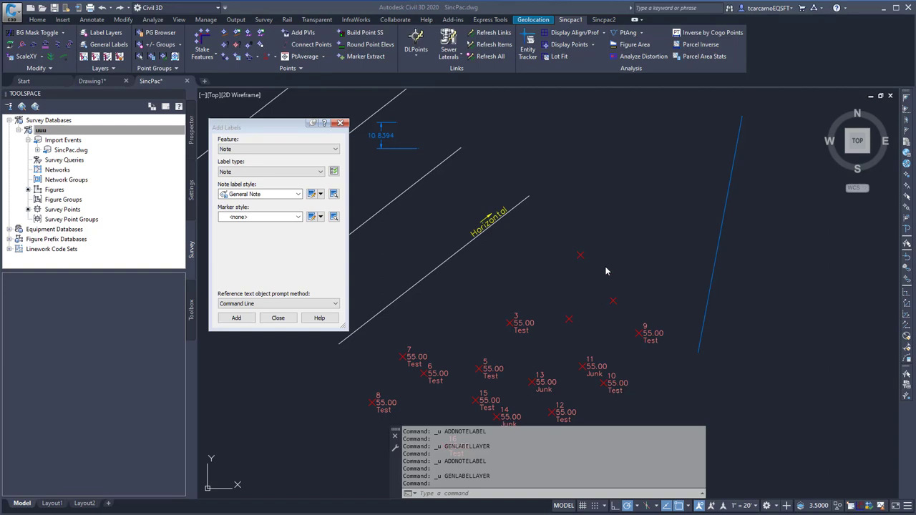
mouse_move(618, 256)
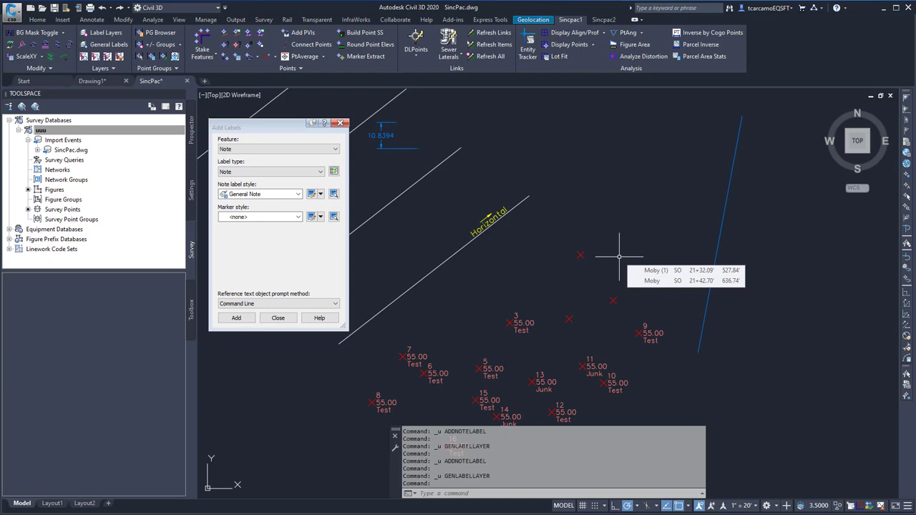
mouse_move(423, 208)
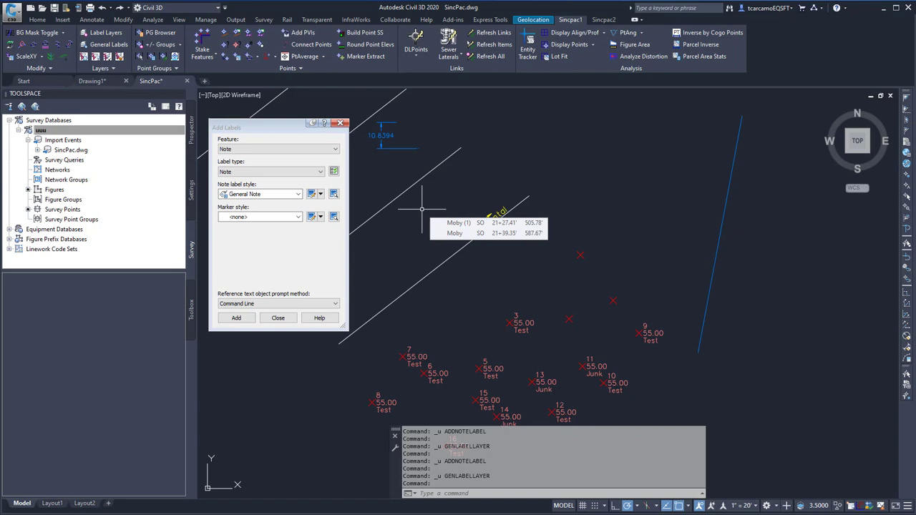
- Start adding a general note label with the Feature Note / General Note style
click(236, 318)
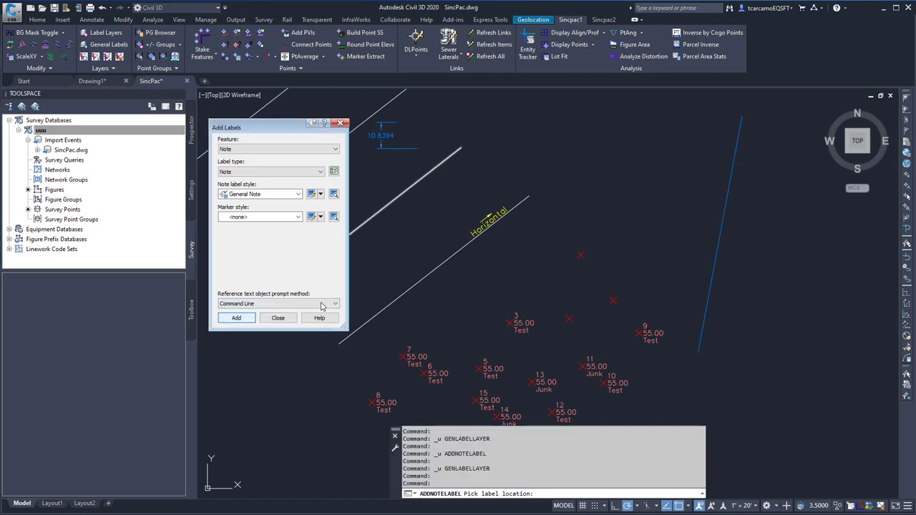
- Place the Note label above the Horizontal text and select it to inspect its layer
click(236, 318)
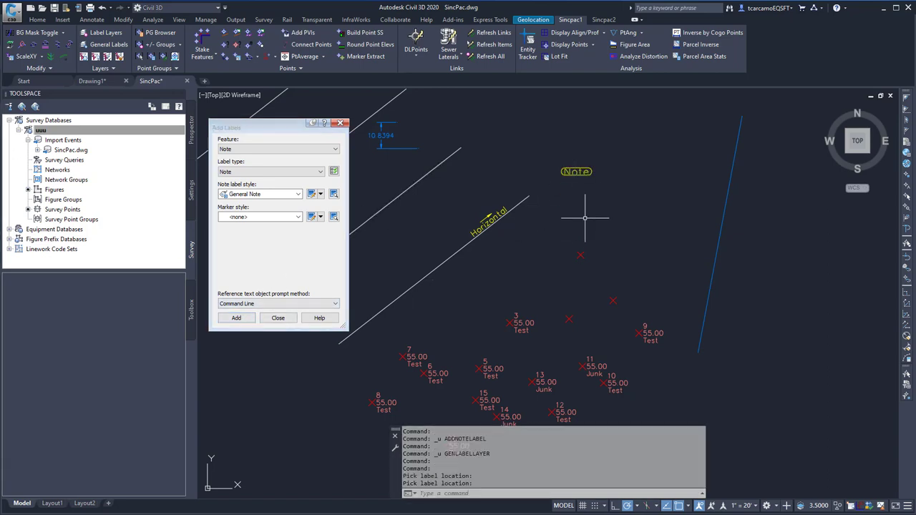
click(576, 172)
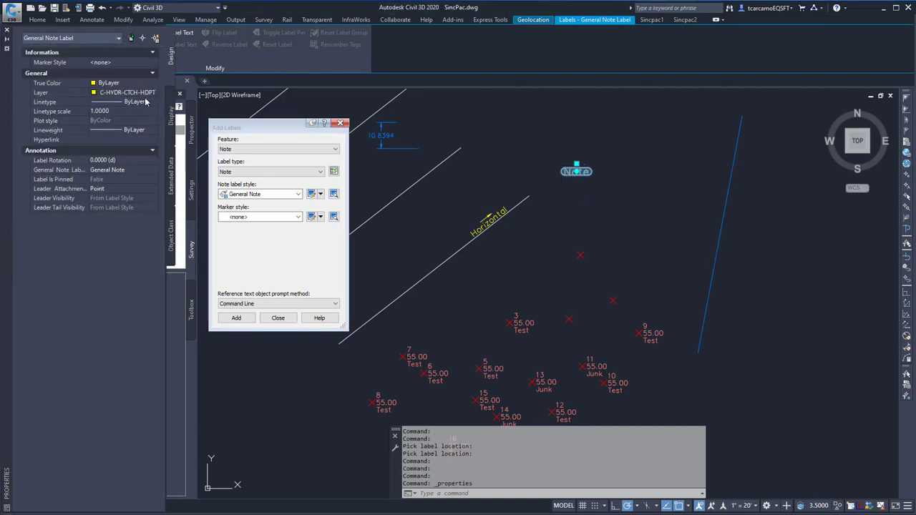
mouse_move(8, 35)
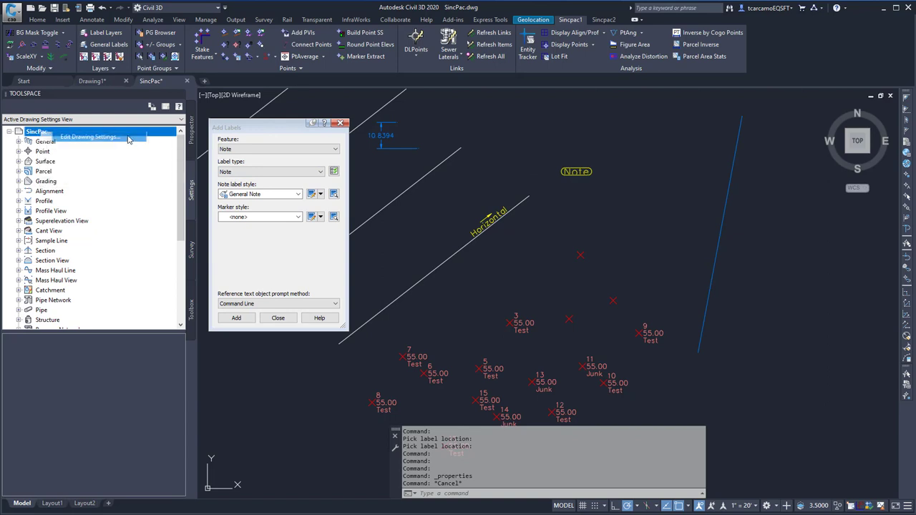
click(89, 137)
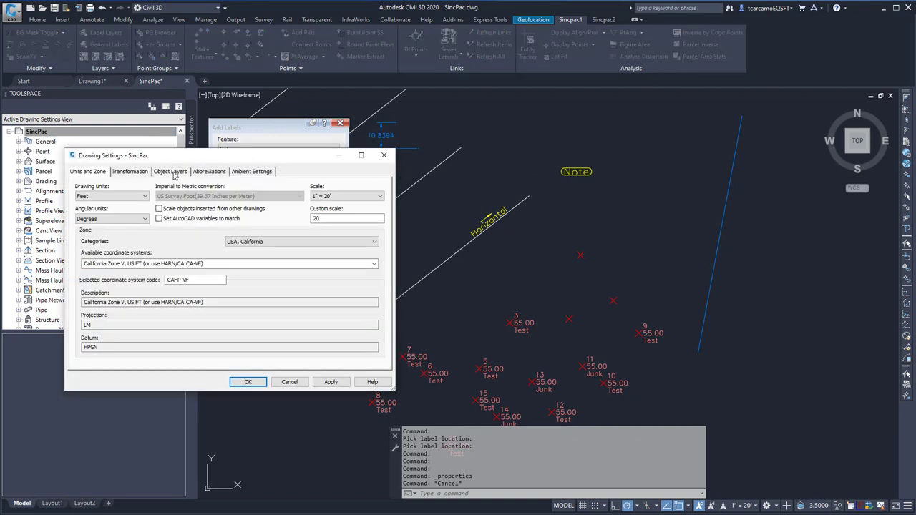
click(170, 172)
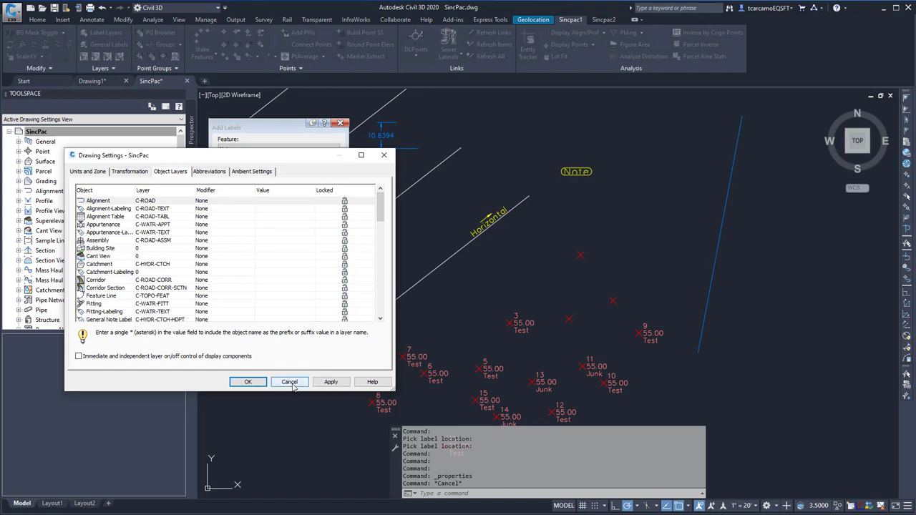
click(289, 381)
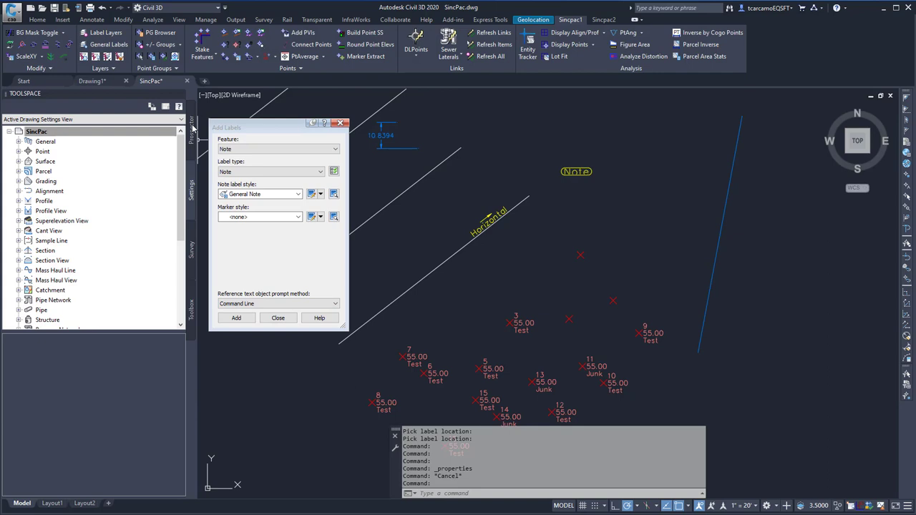
mouse_move(109, 44)
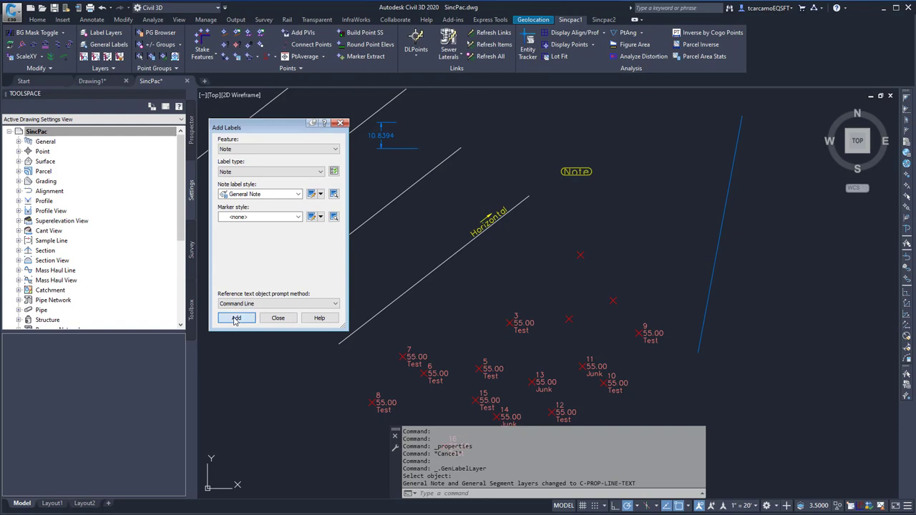
- Place another Note label above the first, on the dimension label's layer
click(237, 318)
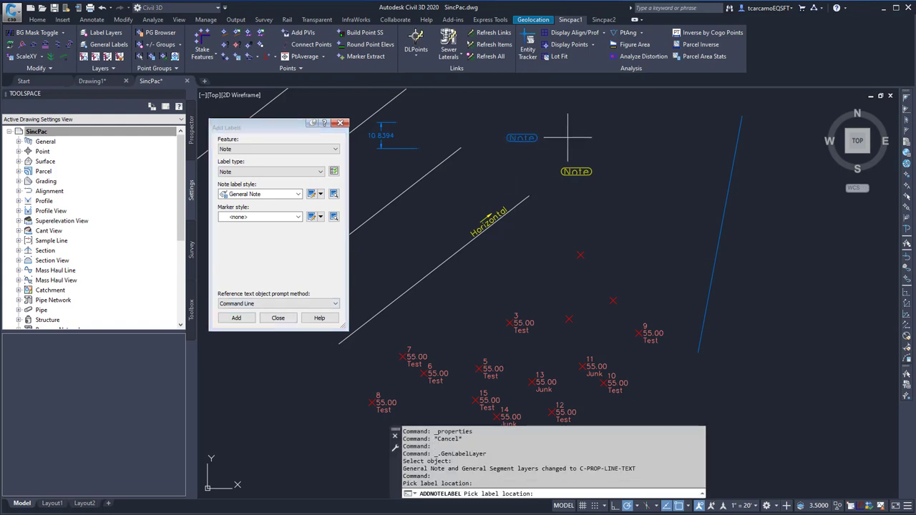
click(550, 160)
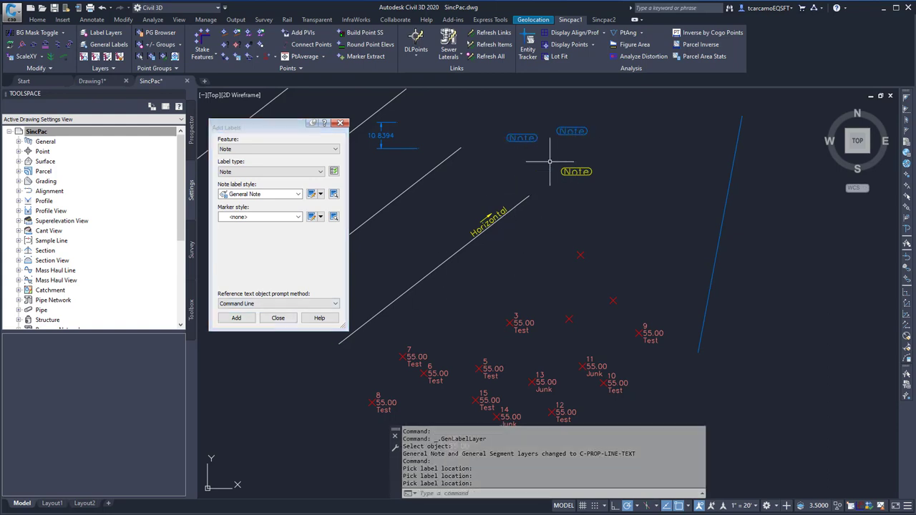